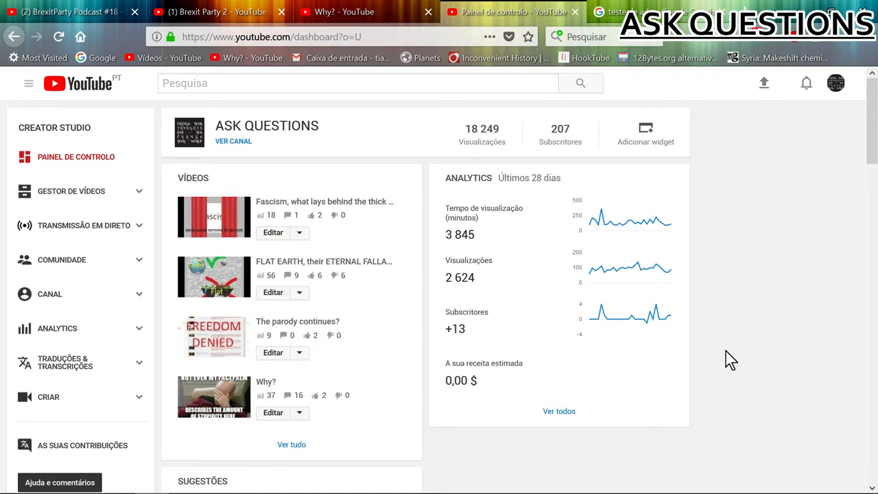
pyautogui.moveTo(730, 356)
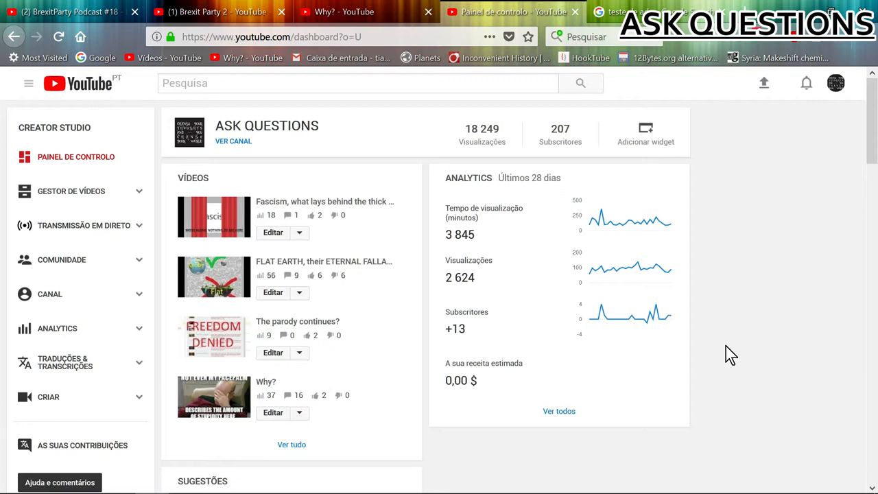
pyautogui.moveTo(305, 223)
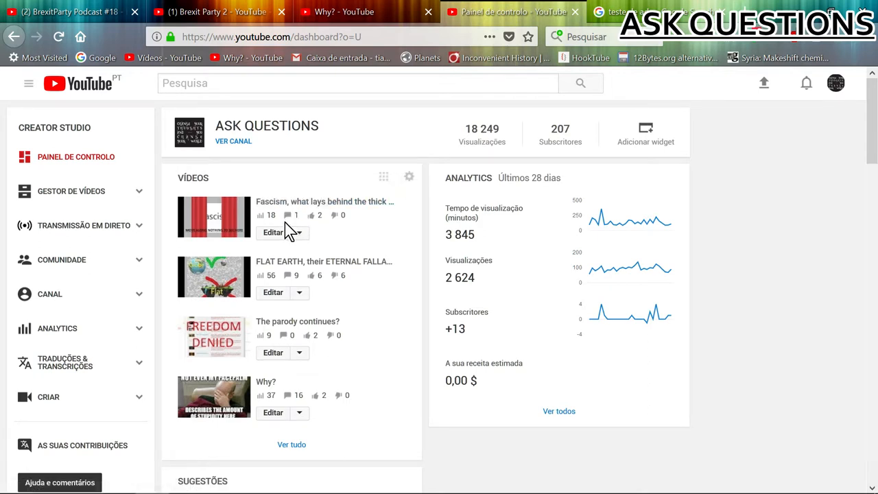
pyautogui.moveTo(294, 291)
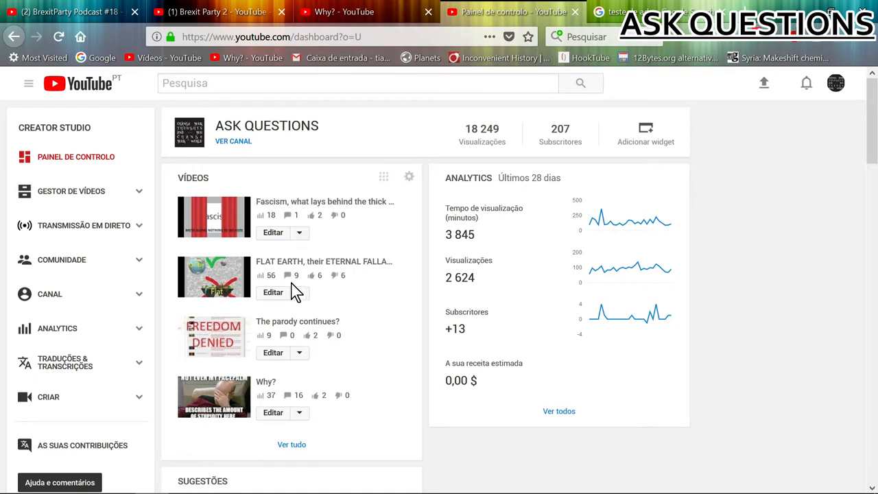
pyautogui.moveTo(72, 191)
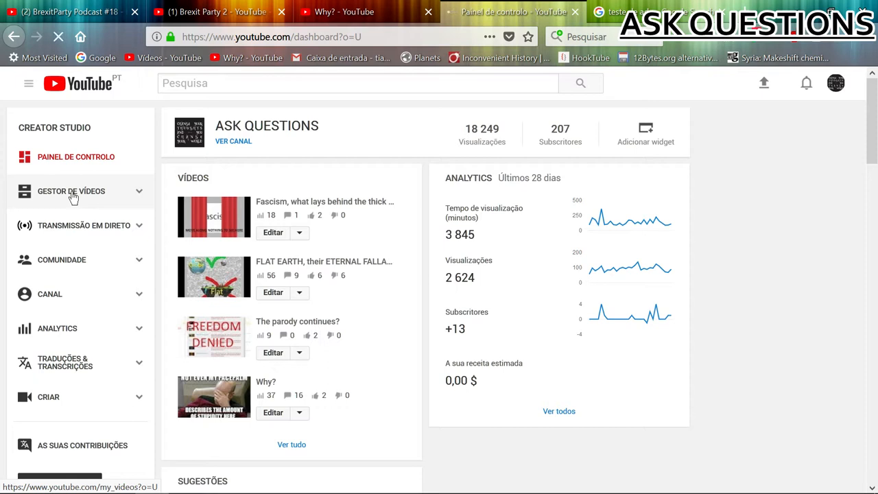
# Confirm the Fascism video has no held-for-review or spam comments, then open Gestor de vídeos
pyautogui.click(71, 190)
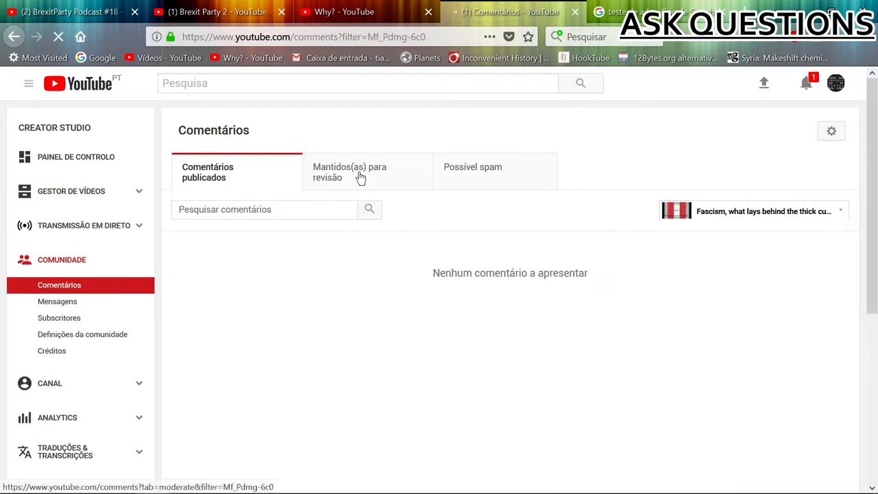
pyautogui.click(349, 172)
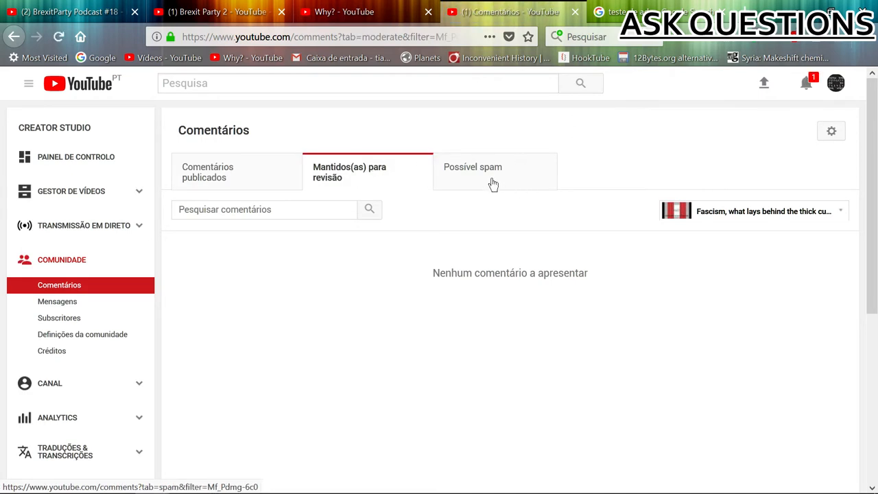
pyautogui.click(473, 166)
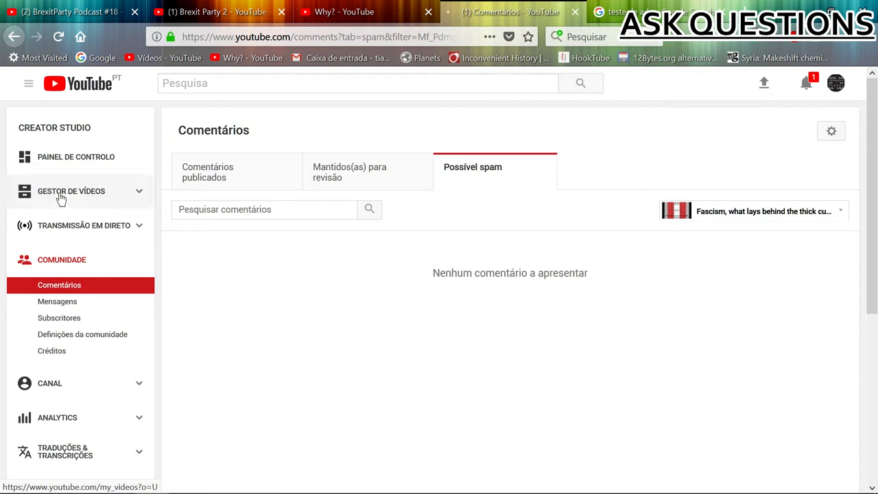
pyautogui.click(71, 190)
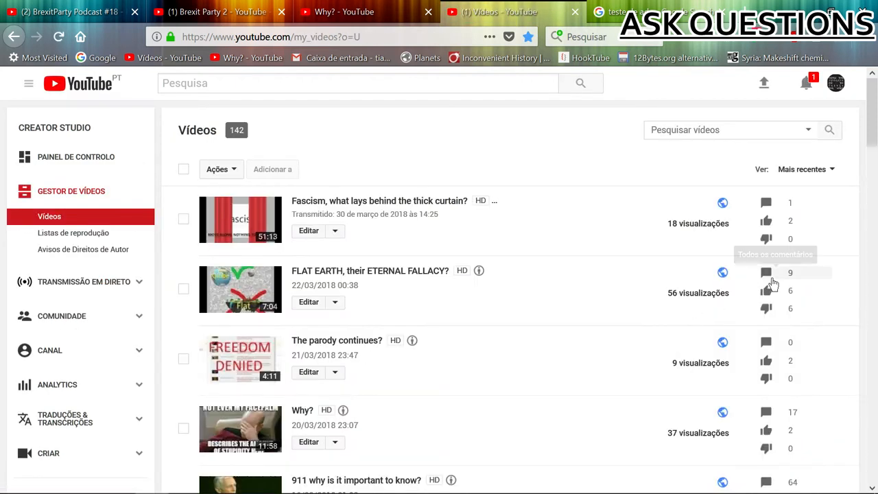
# Confirm the FLAT EARTH video's review and spam queues are empty, ending on its published comments
pyautogui.click(766, 272)
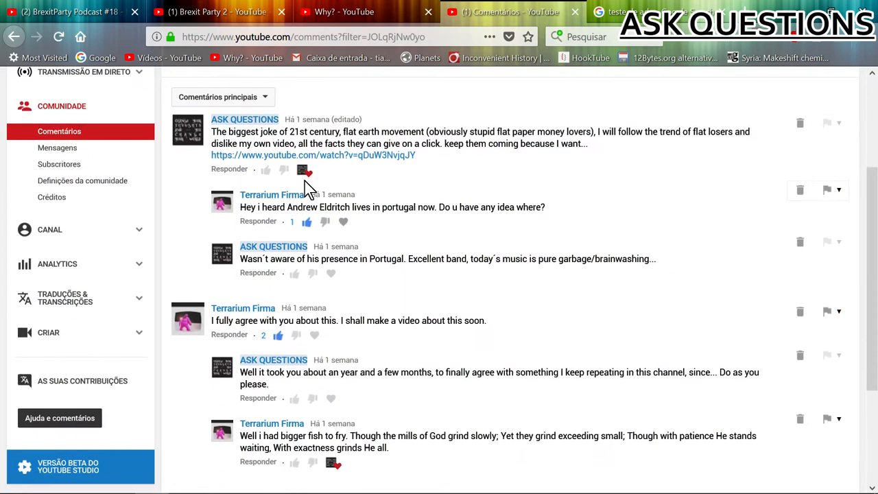
pyautogui.scroll(-3)
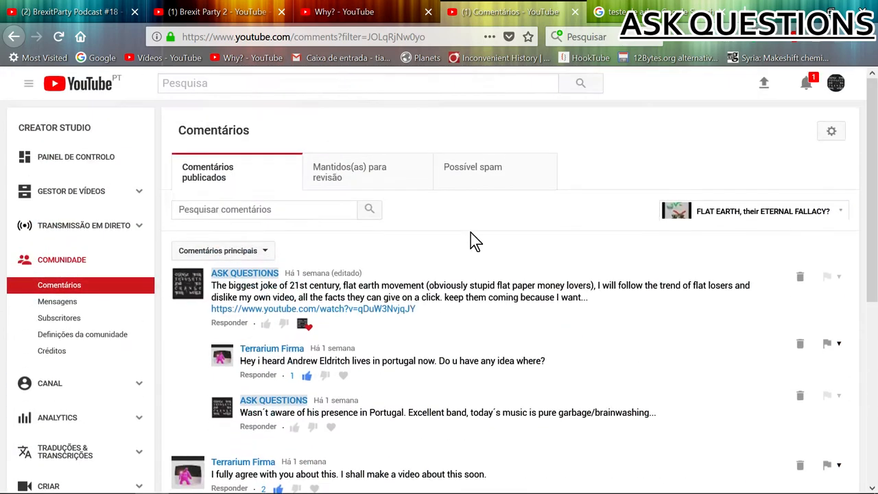
pyautogui.click(349, 172)
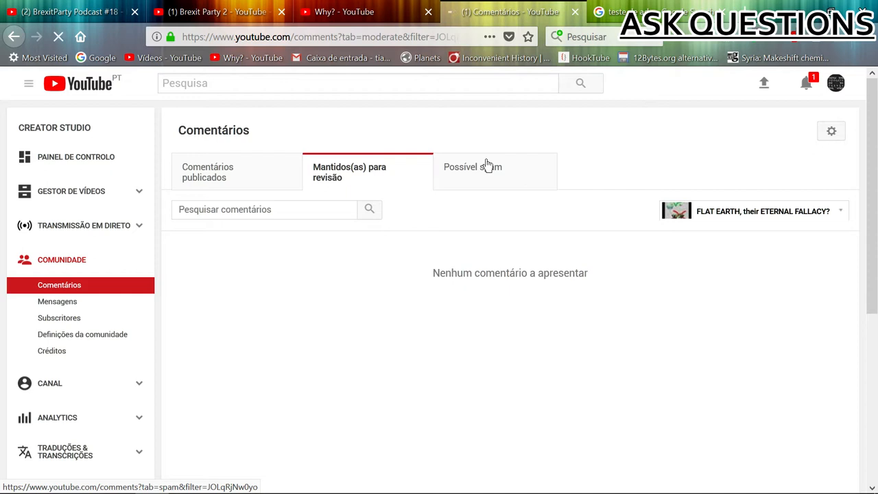
pyautogui.click(472, 167)
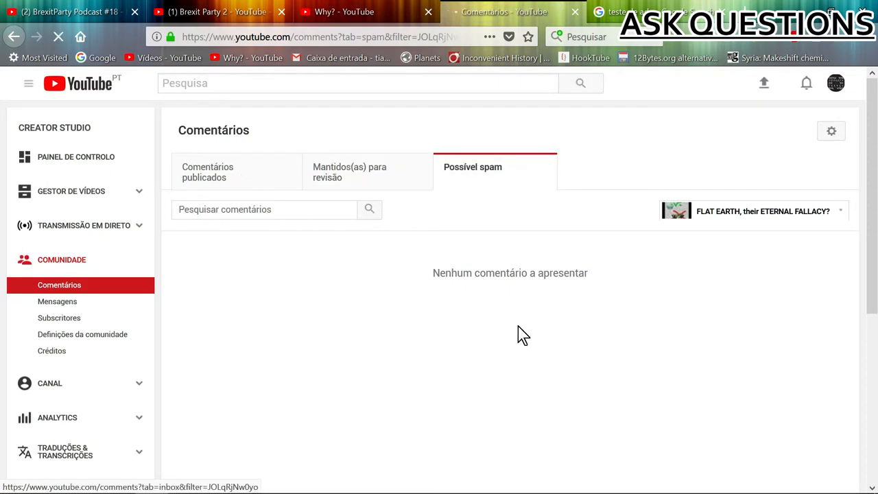
pyautogui.click(207, 171)
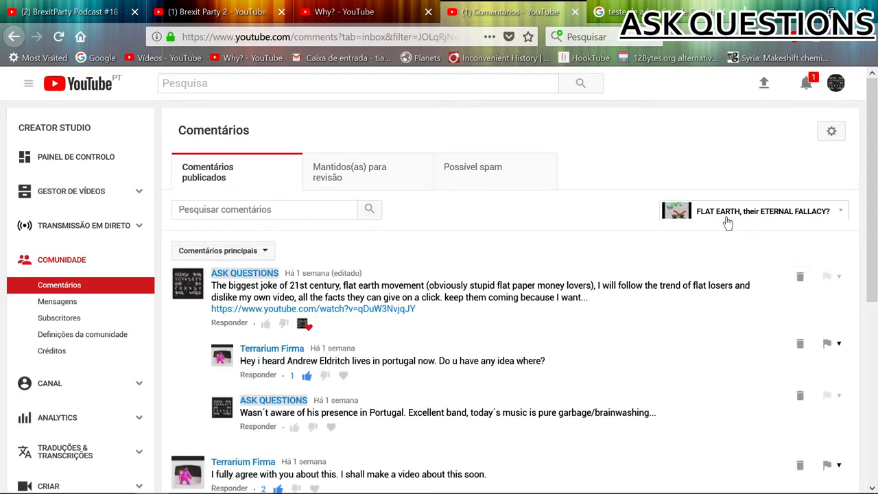
pyautogui.moveTo(420, 279)
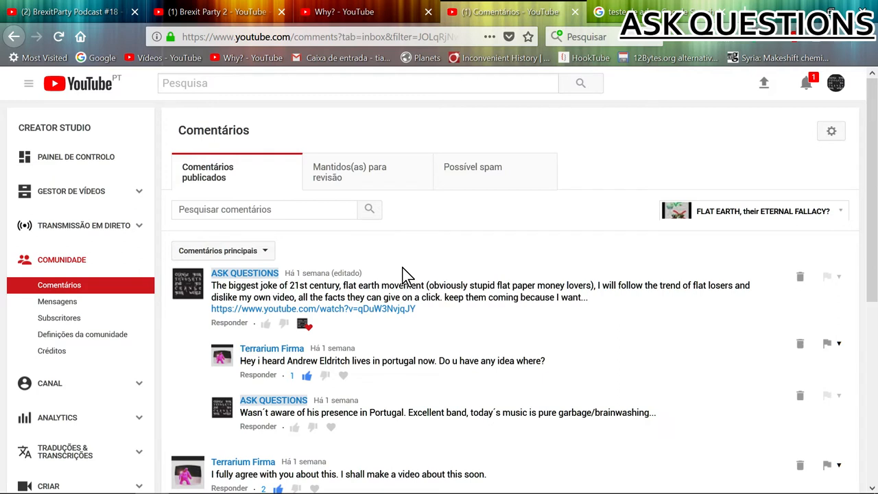
pyautogui.moveTo(345, 262)
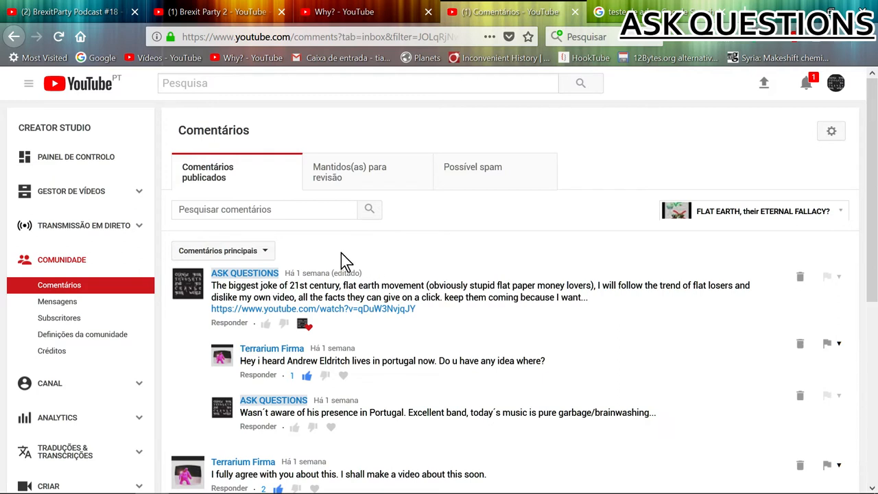
pyautogui.moveTo(734, 218)
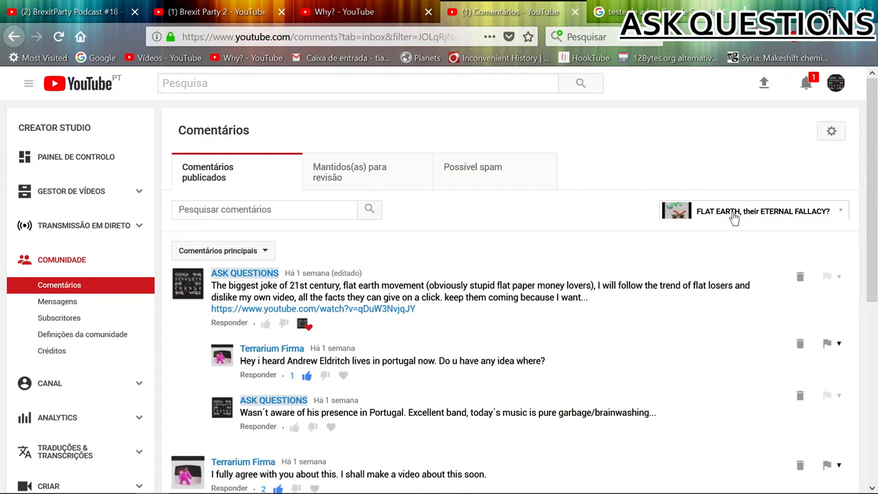
pyautogui.moveTo(730, 216)
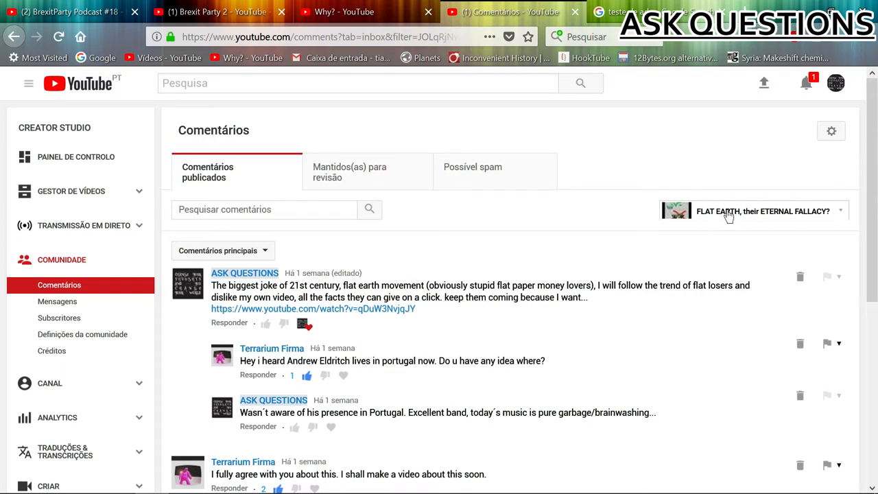
pyautogui.moveTo(439, 209)
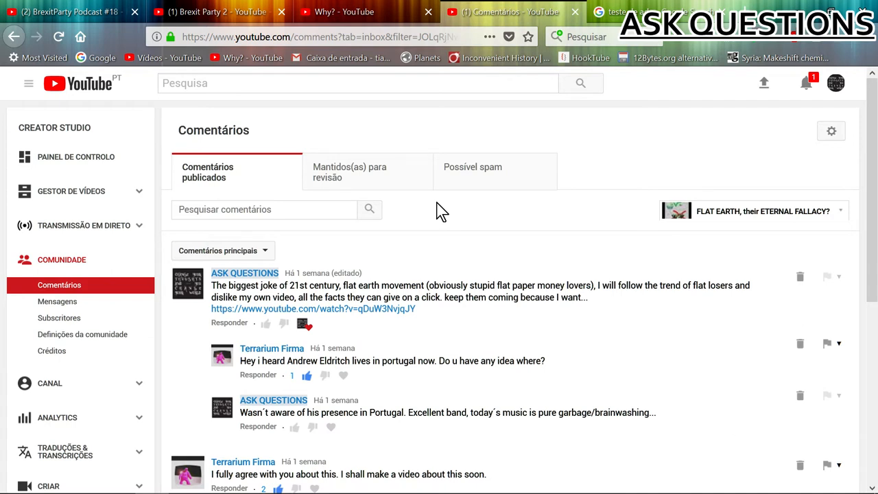
pyautogui.moveTo(355, 249)
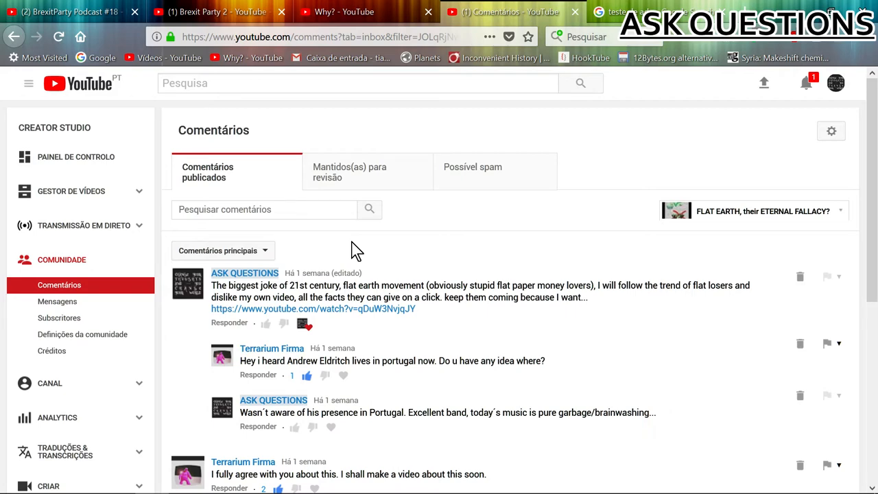
pyautogui.moveTo(367, 278)
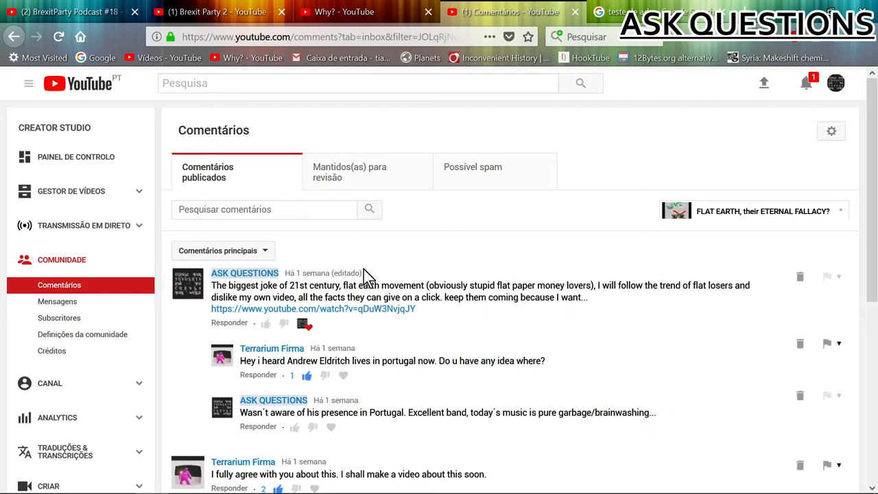
pyautogui.scroll(-3)
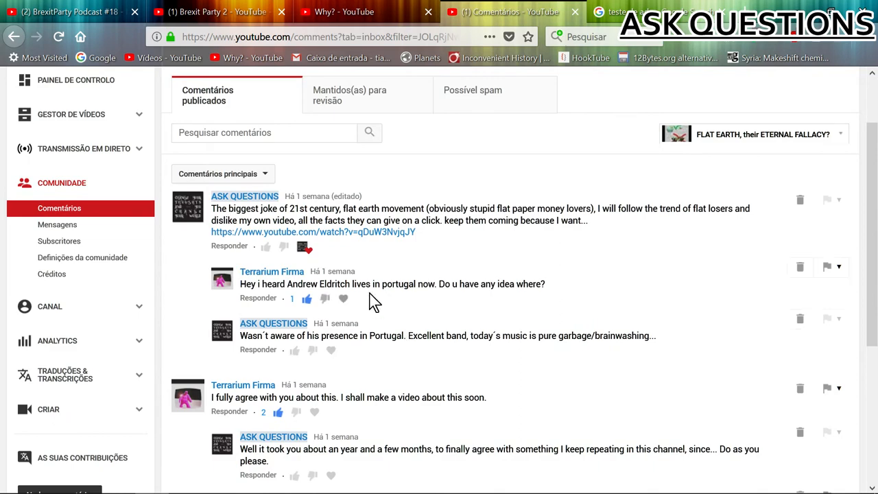
pyautogui.moveTo(338, 206)
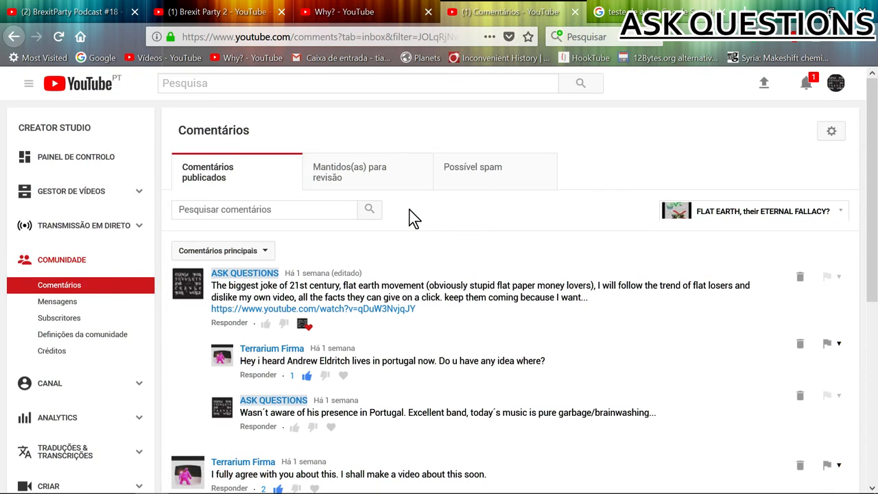
pyautogui.moveTo(238, 190)
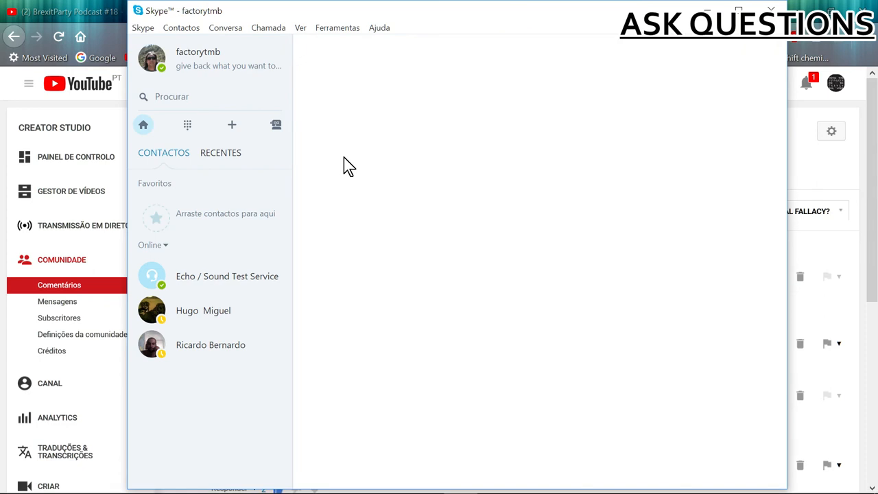
pyautogui.moveTo(350, 168)
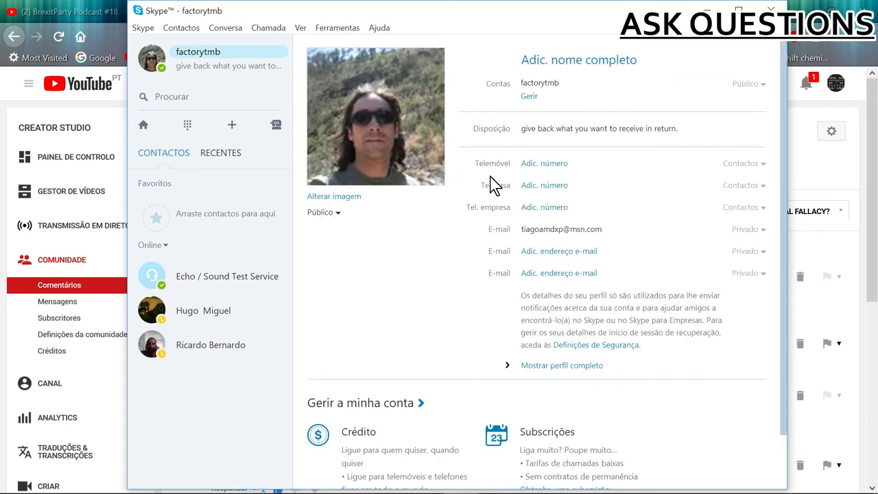
pyautogui.moveTo(683, 124)
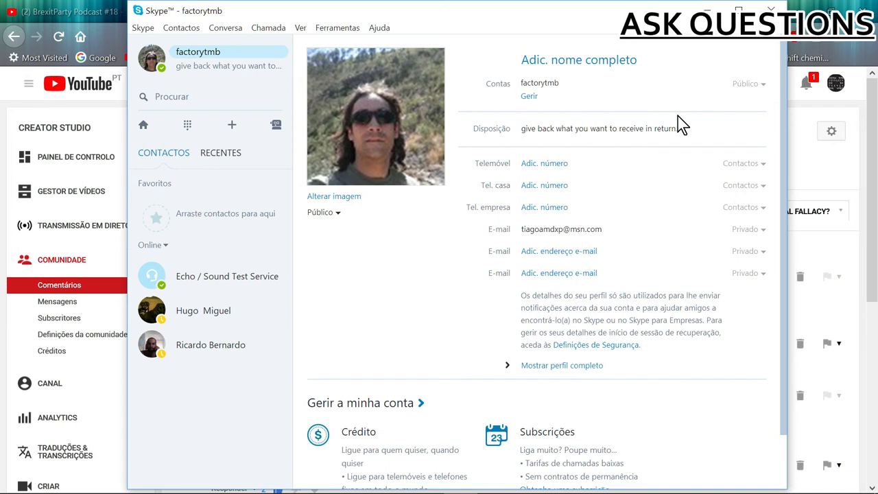
pyautogui.moveTo(755, 45)
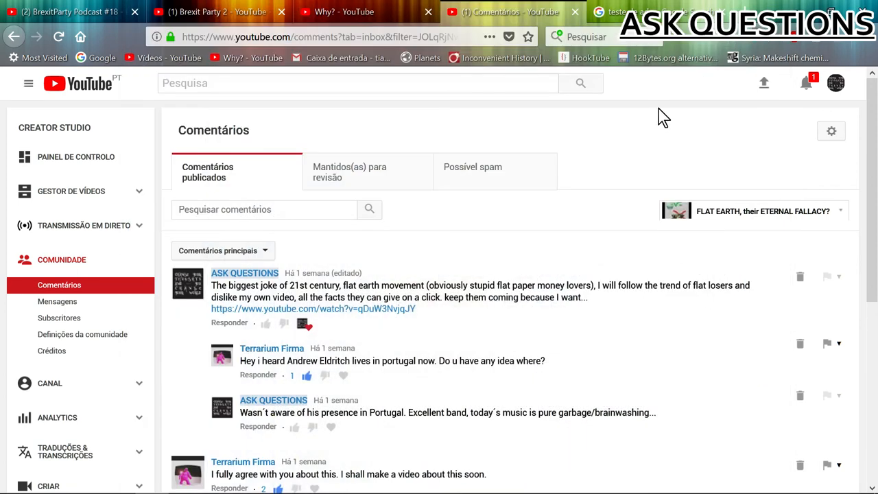
pyautogui.moveTo(347, 247)
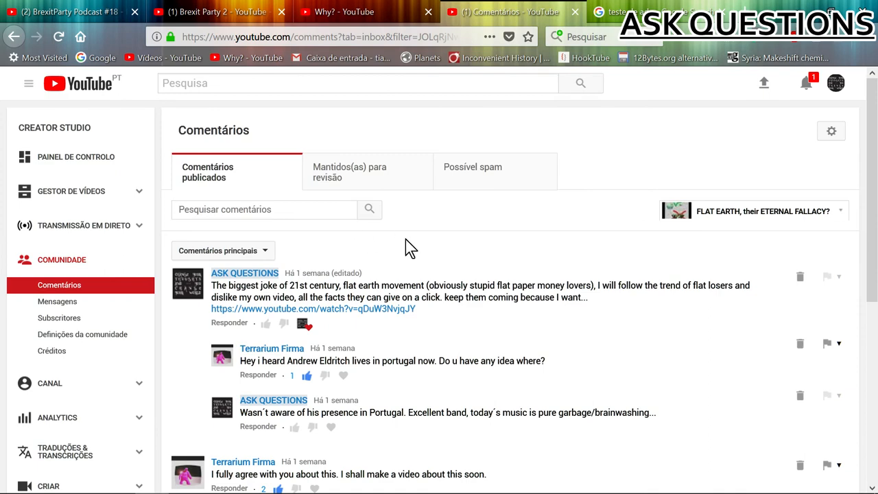
pyautogui.moveTo(401, 243)
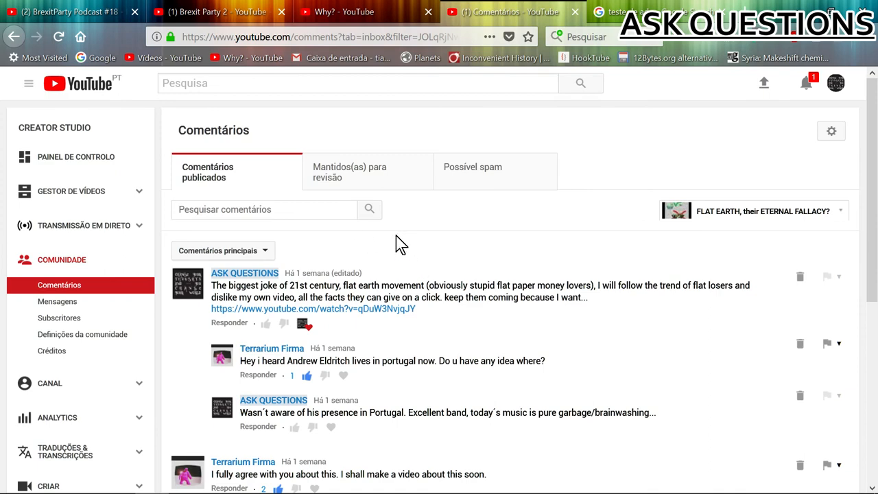
pyautogui.scroll(-3)
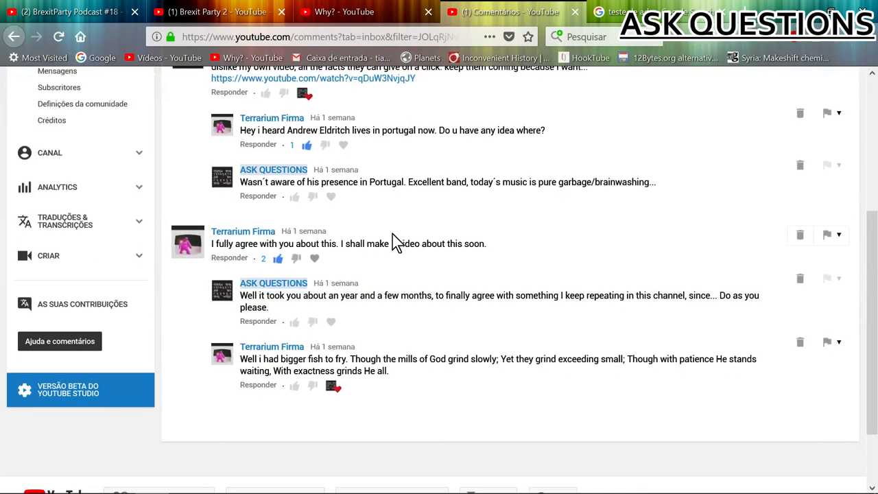
pyautogui.scroll(3)
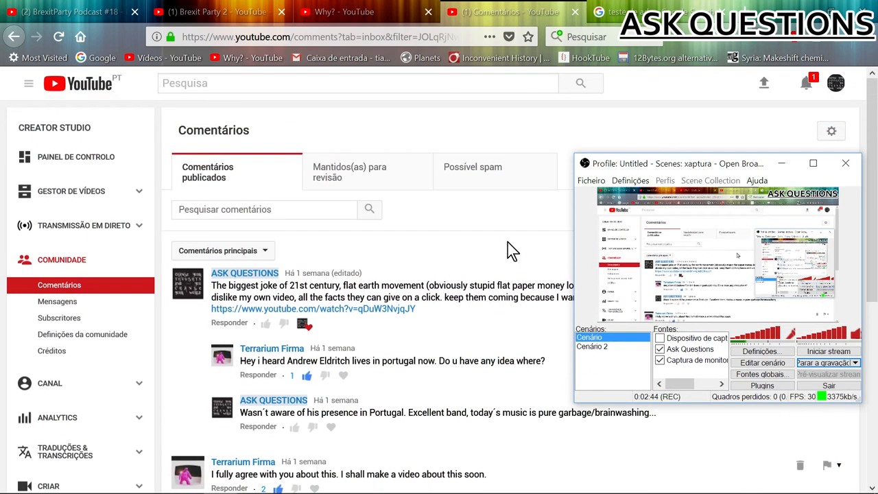
pyautogui.moveTo(521, 267)
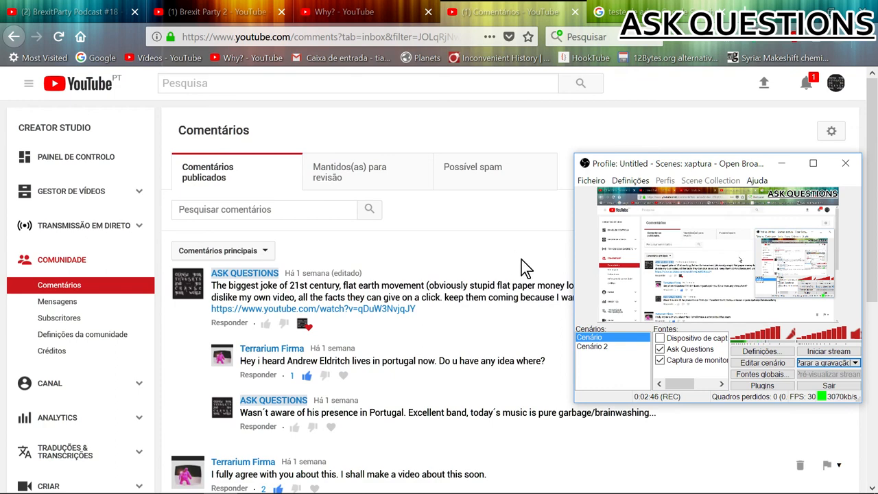